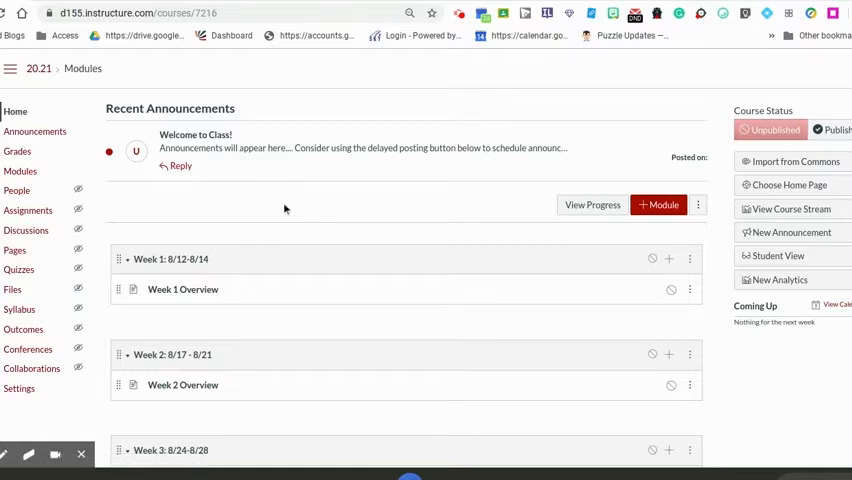
Open the Week 1 Overview page from the Week 1 module and enter edit mode.
{"action": "scroll", "scroll_direction": "down", "scroll_amount": 3}
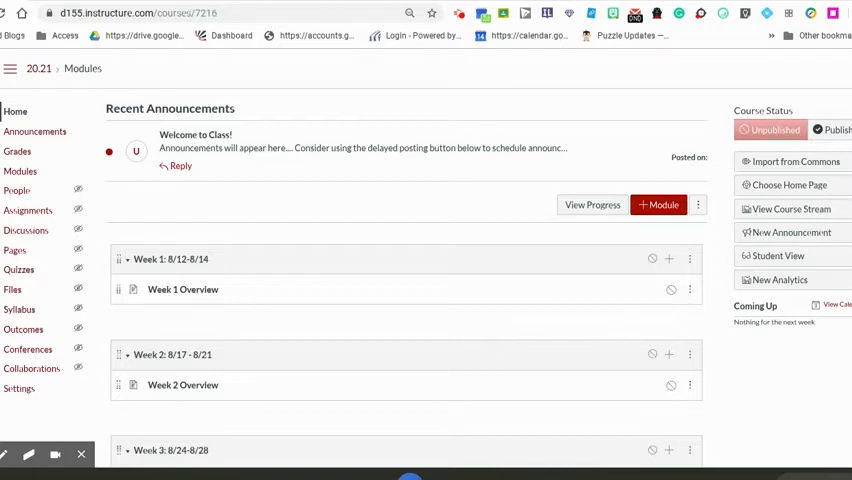
{"action": "scroll", "scroll_direction": "down", "scroll_amount": 3}
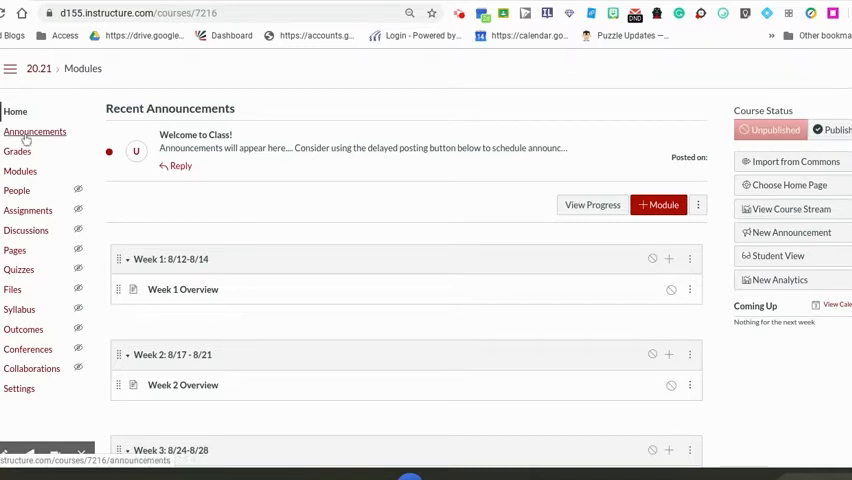
{"action": "mouse_move", "coordinate": [35, 131]}
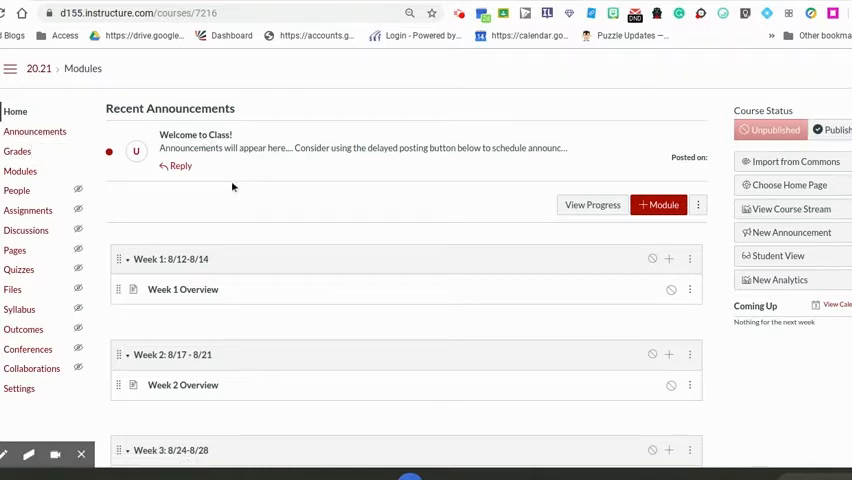
{"action": "scroll", "scroll_direction": "down", "scroll_amount": 3}
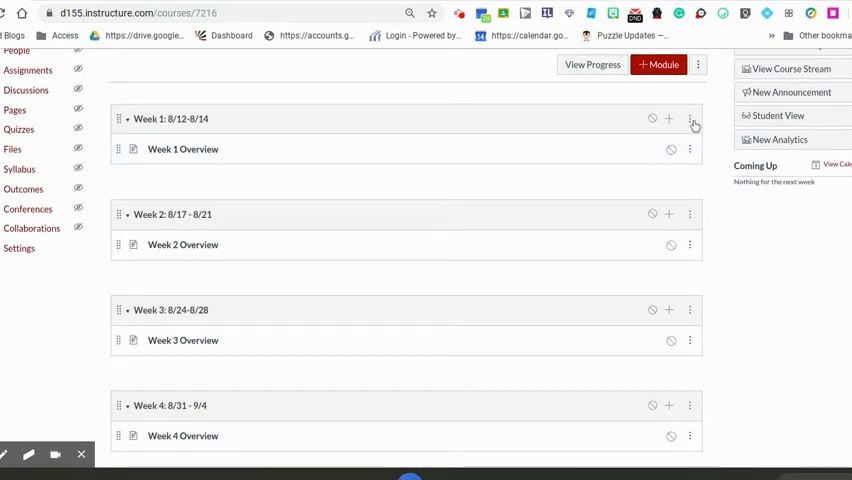
{"action": "left_click", "coordinate": [690, 119]}
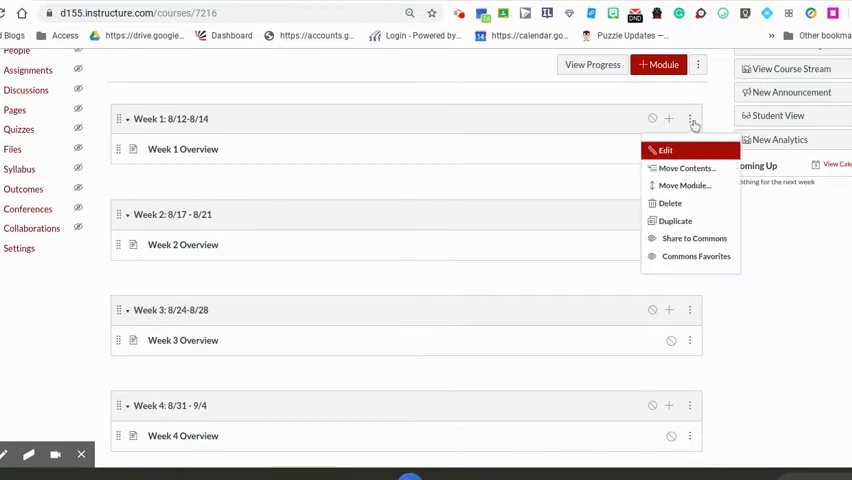
{"action": "mouse_move", "coordinate": [668, 203]}
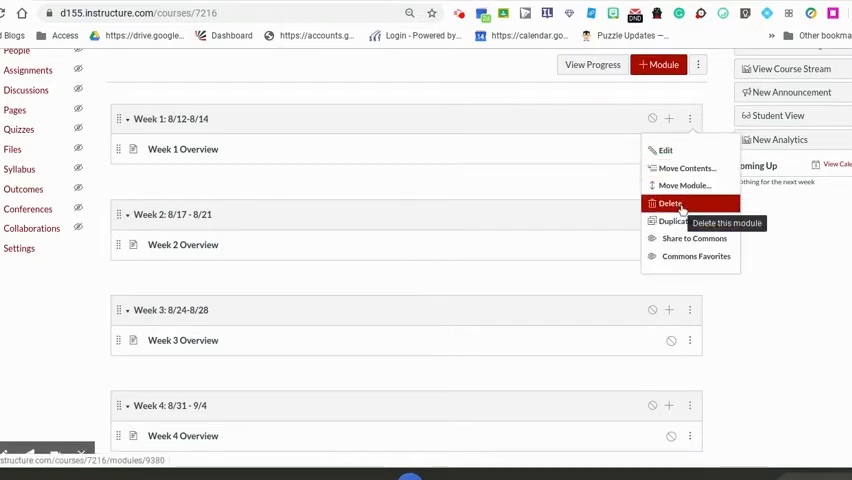
{"action": "mouse_move", "coordinate": [665, 150]}
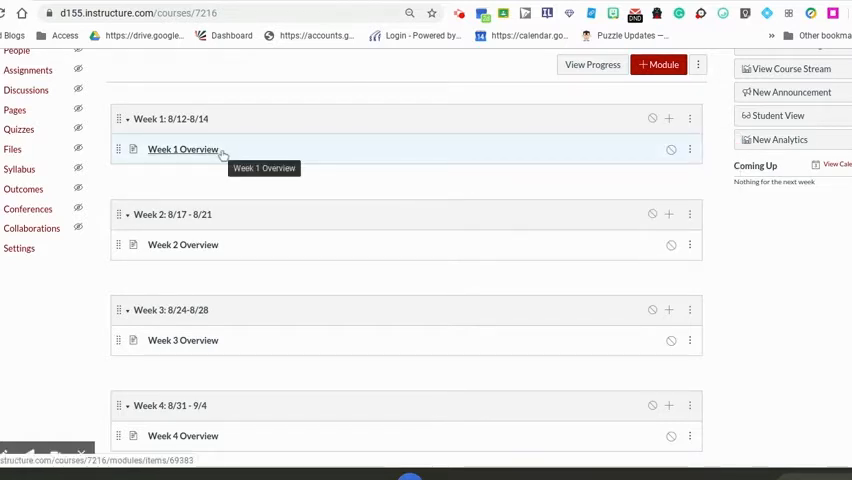
{"action": "mouse_move", "coordinate": [212, 150]}
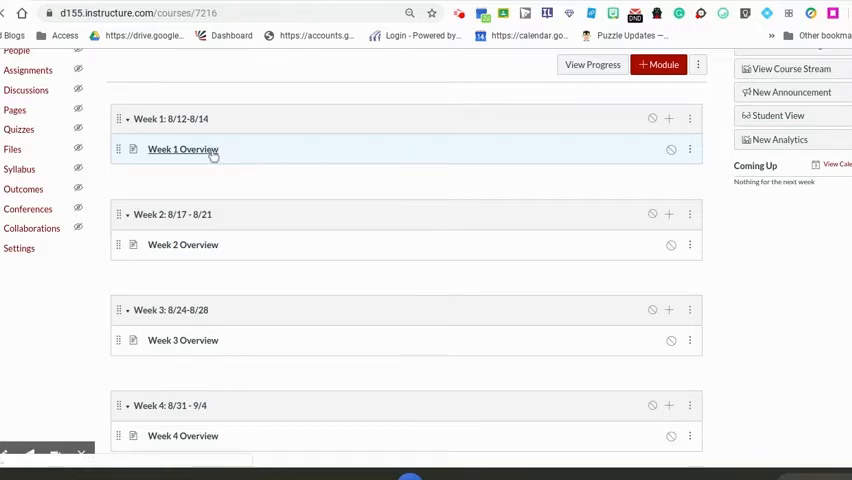
{"action": "left_click", "coordinate": [182, 149]}
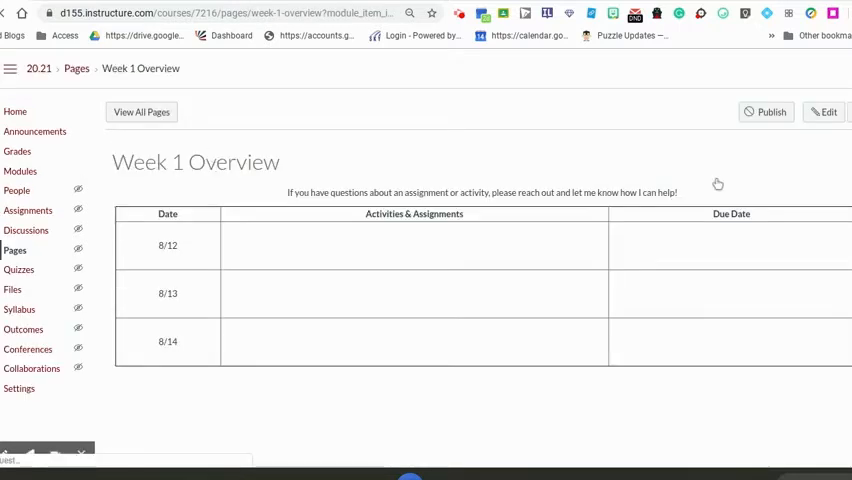
{"action": "left_click", "coordinate": [824, 111]}
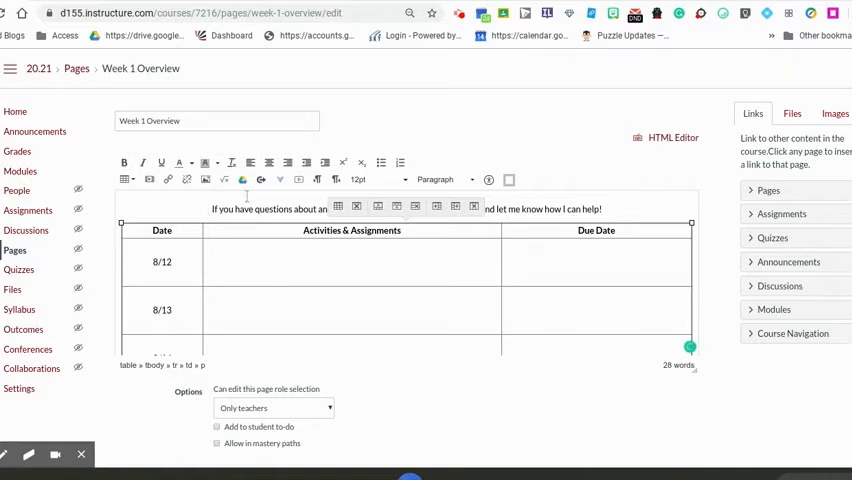
{"action": "mouse_move", "coordinate": [243, 179]}
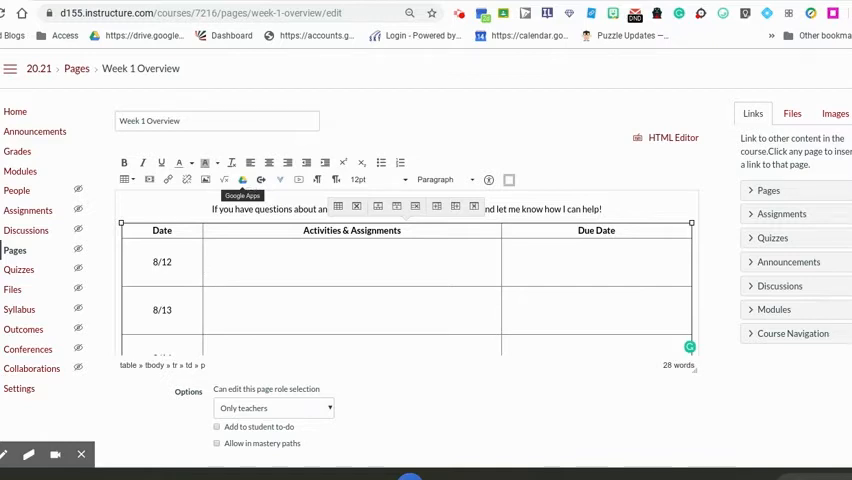
{"action": "mouse_move", "coordinate": [30, 111]}
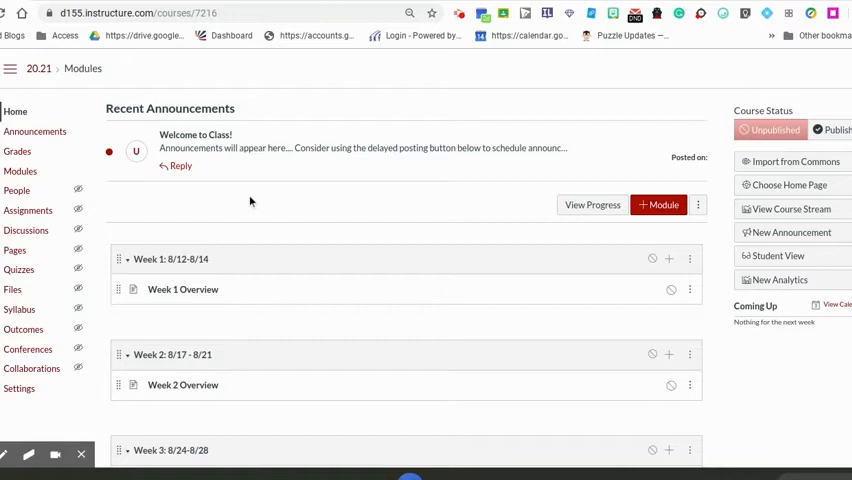
{"action": "mouse_move", "coordinate": [28, 210]}
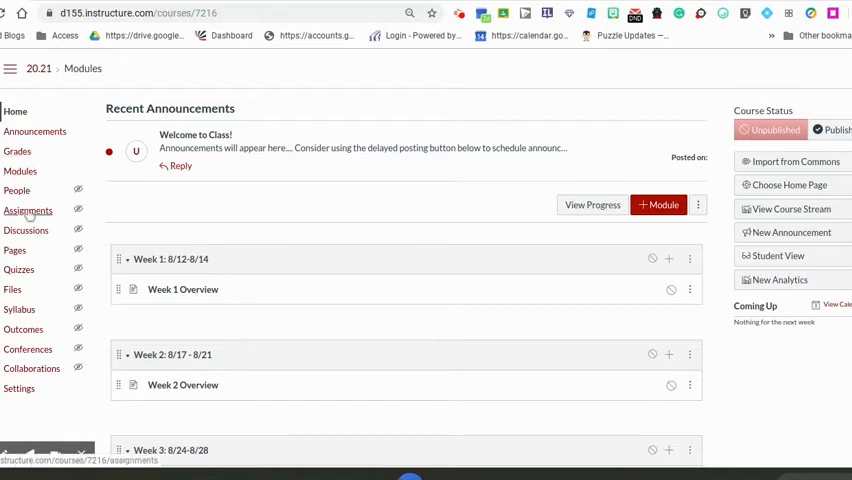
{"action": "mouse_move", "coordinate": [28, 349]}
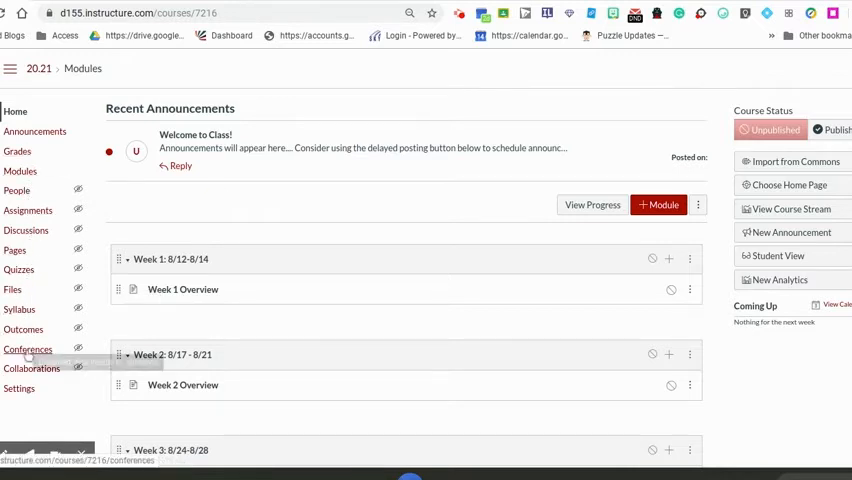
{"action": "mouse_move", "coordinate": [30, 171]}
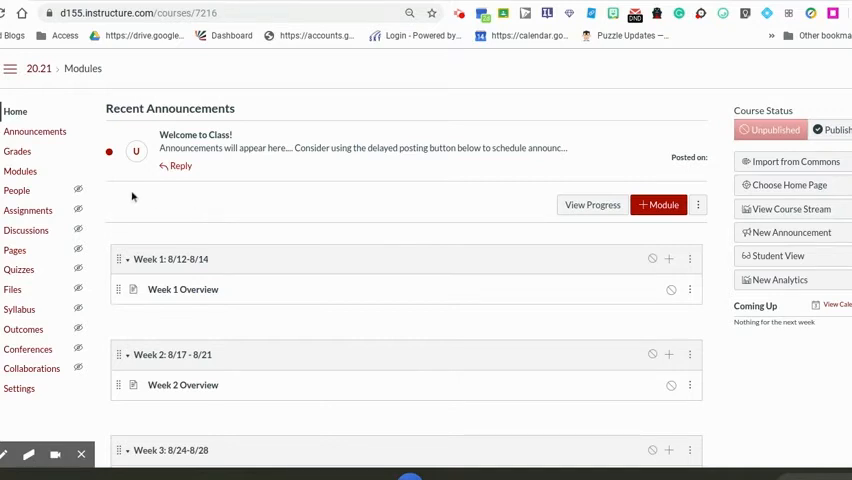
{"action": "left_click", "coordinate": [28, 210]}
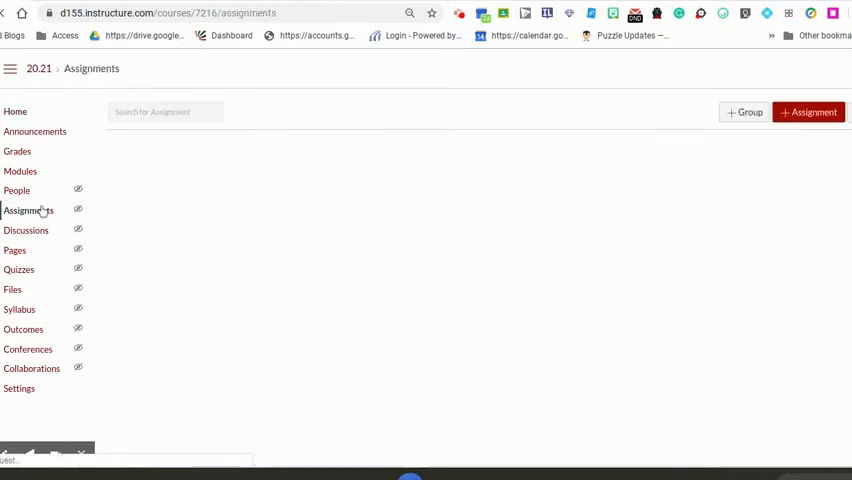
{"action": "left_click", "coordinate": [29, 210]}
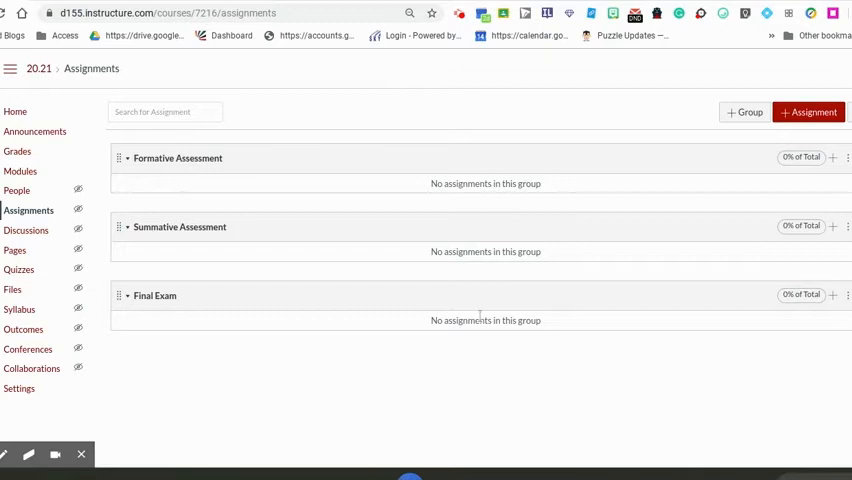
{"action": "left_click", "coordinate": [848, 295]}
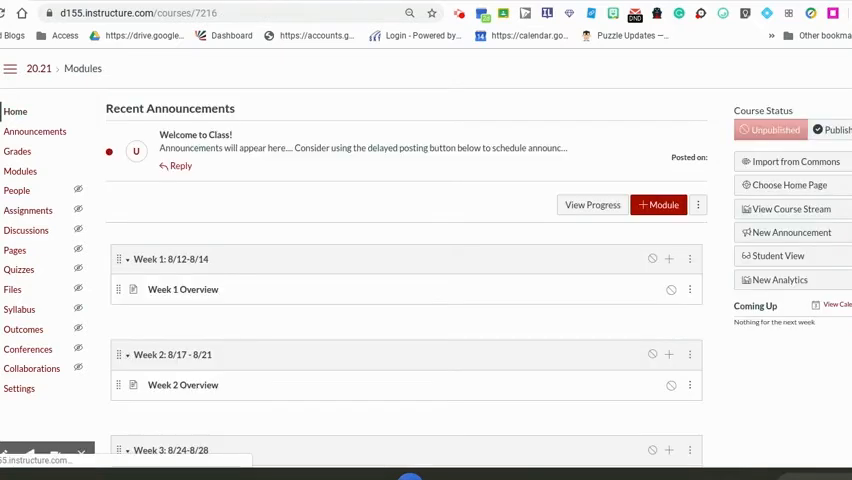
{"action": "scroll", "scroll_direction": "down", "scroll_amount": 3}
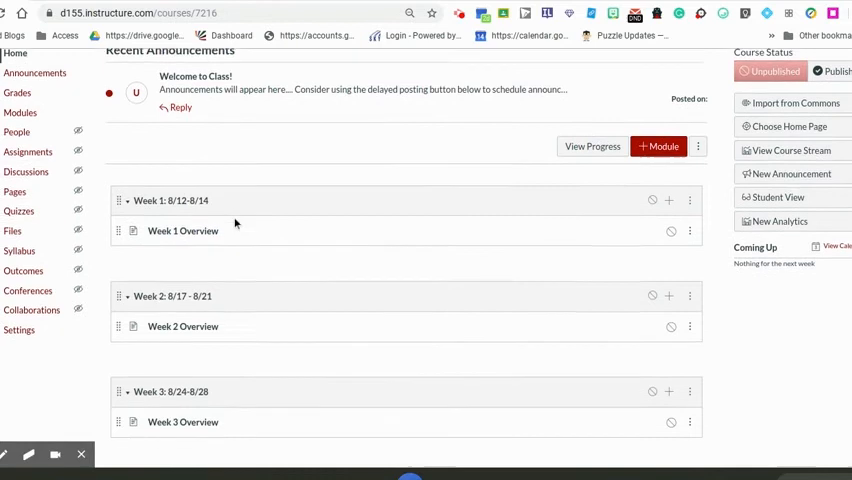
{"action": "scroll", "scroll_direction": "down", "scroll_amount": 3}
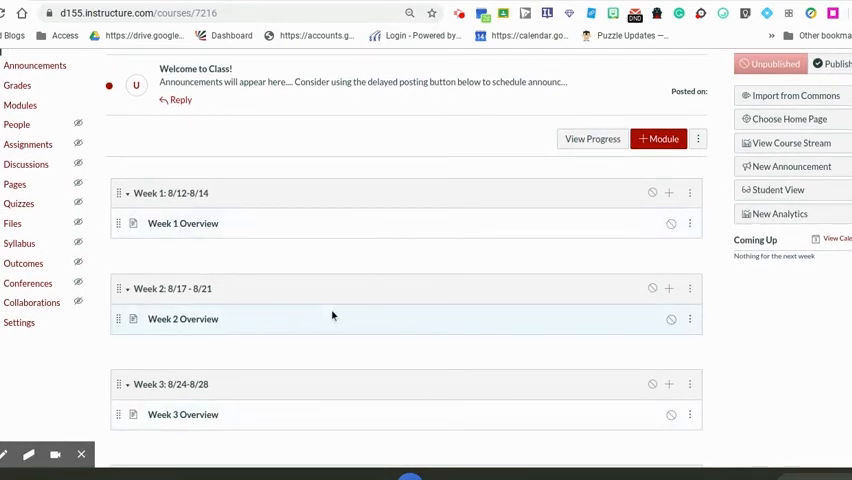
{"action": "mouse_move", "coordinate": [342, 312]}
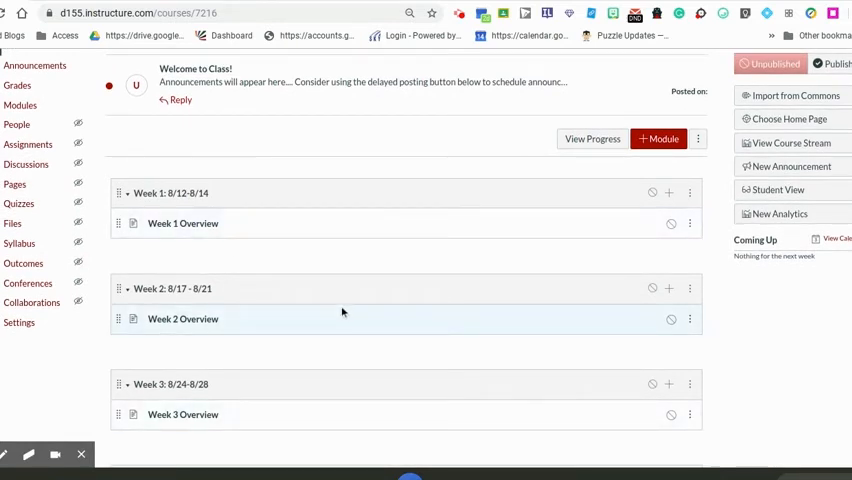
{"action": "mouse_move", "coordinate": [667, 193]}
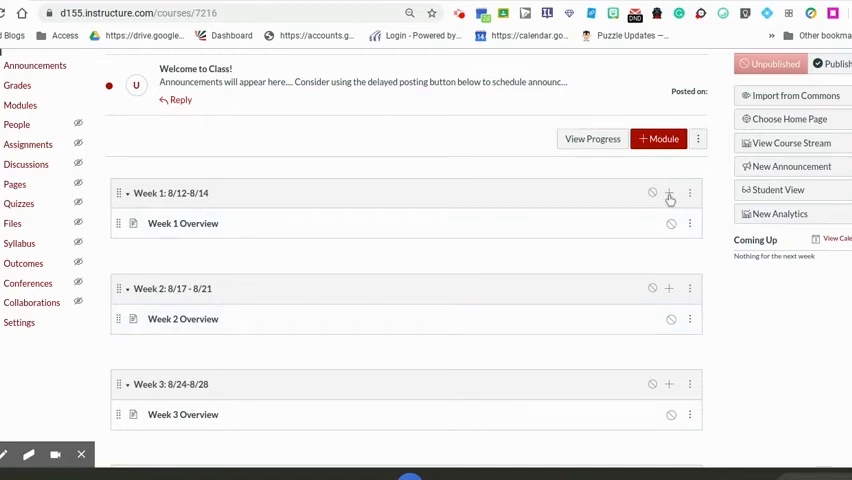
{"action": "left_click", "coordinate": [668, 193]}
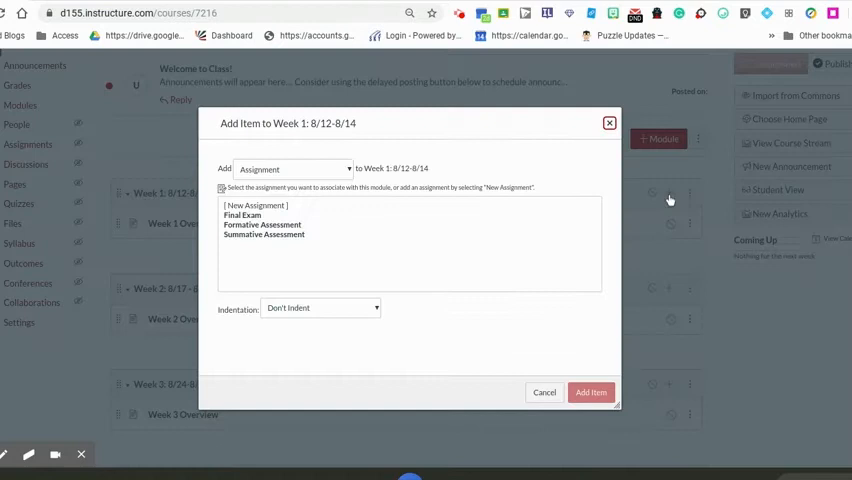
{"action": "left_click", "coordinate": [293, 168]}
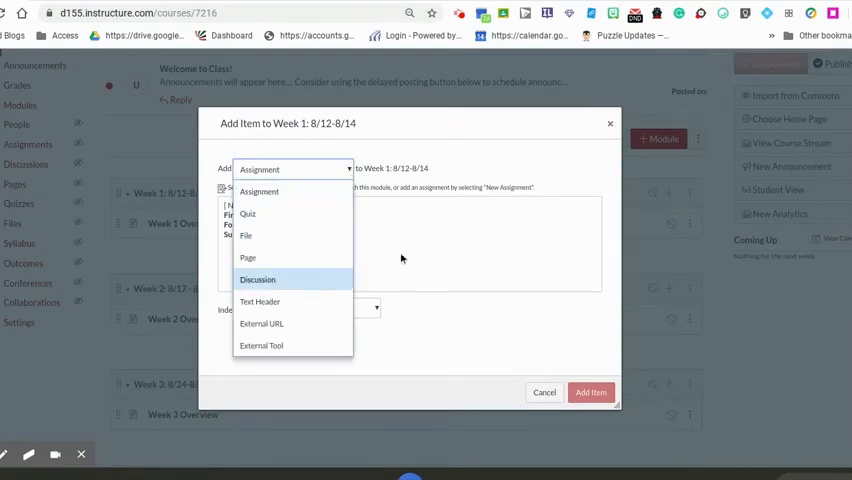
{"action": "left_click", "coordinate": [544, 392]}
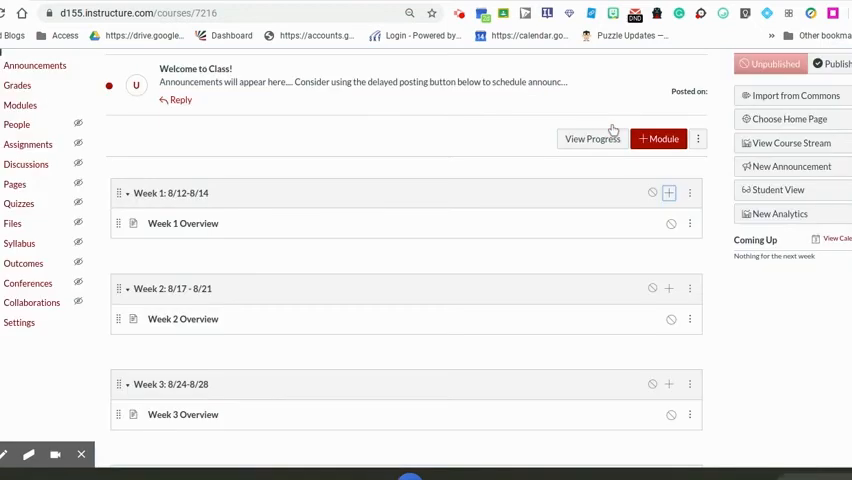
{"action": "scroll", "scroll_direction": "down", "scroll_amount": 3}
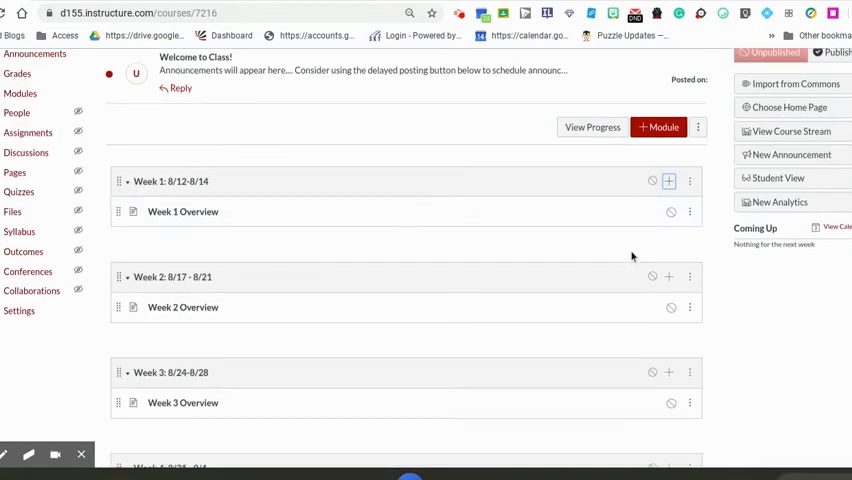
{"action": "scroll", "scroll_direction": "down", "scroll_amount": 3}
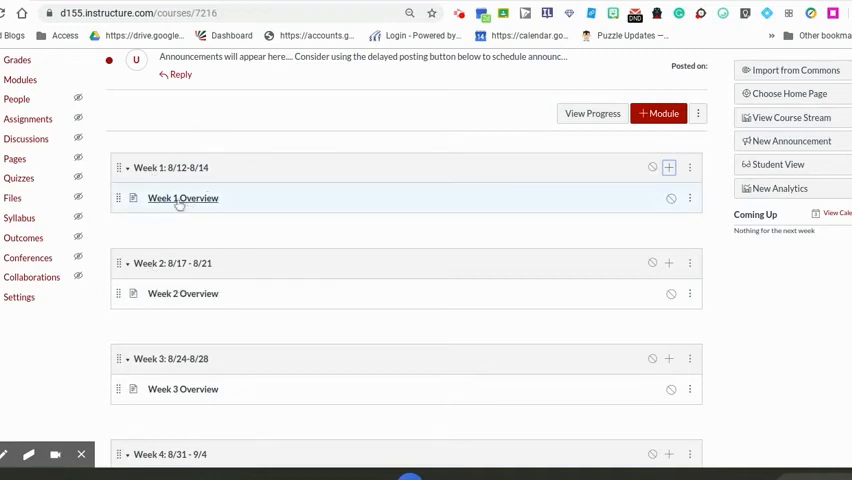
{"action": "mouse_move", "coordinate": [703, 264]}
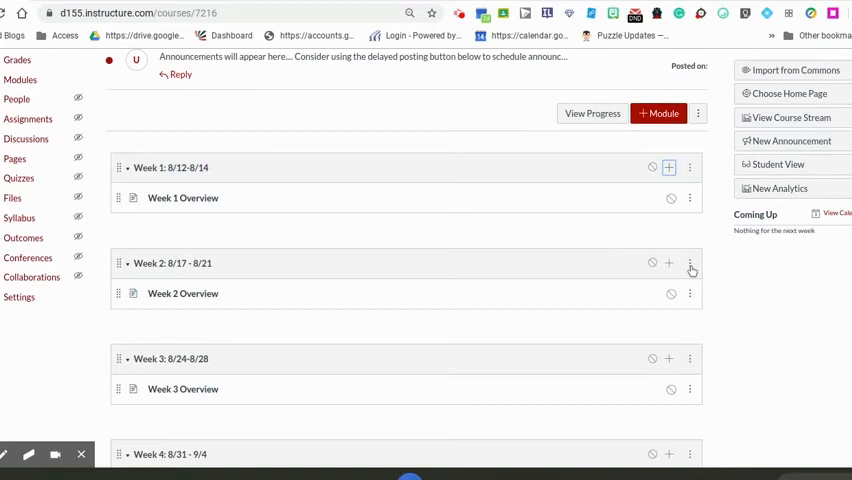
{"action": "left_click", "coordinate": [690, 263]}
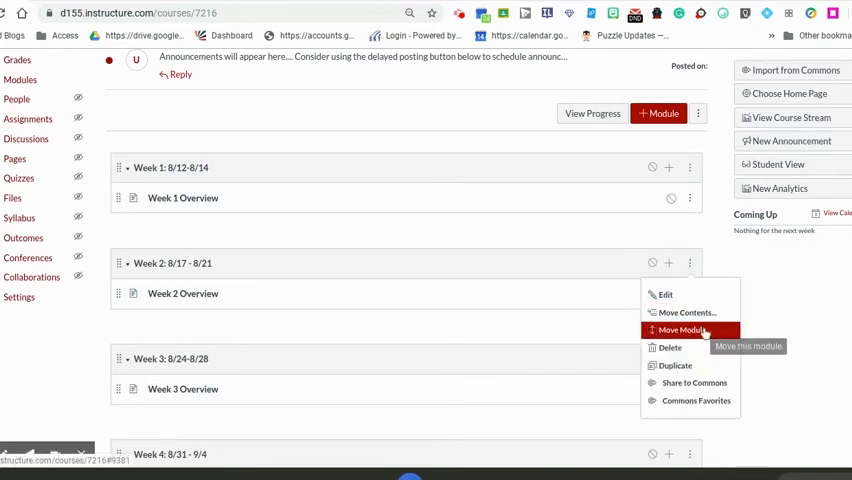
{"action": "left_click", "coordinate": [681, 330]}
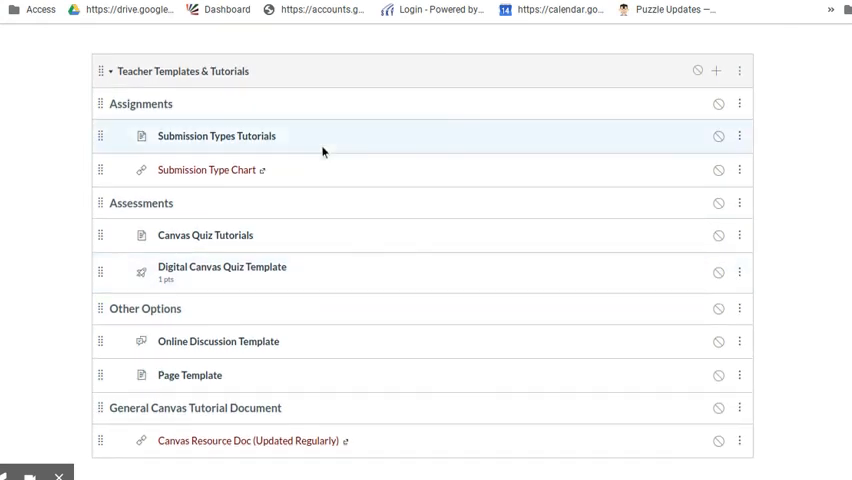
{"action": "mouse_move", "coordinate": [270, 103]}
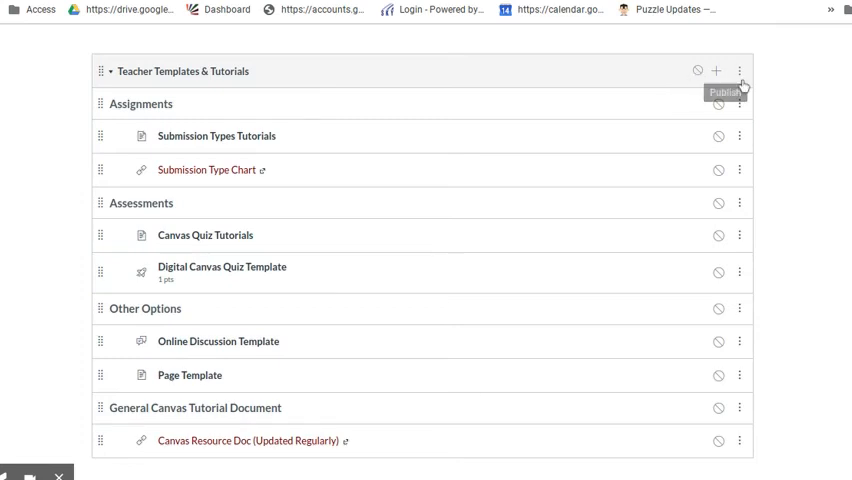
{"action": "left_click", "coordinate": [740, 70]}
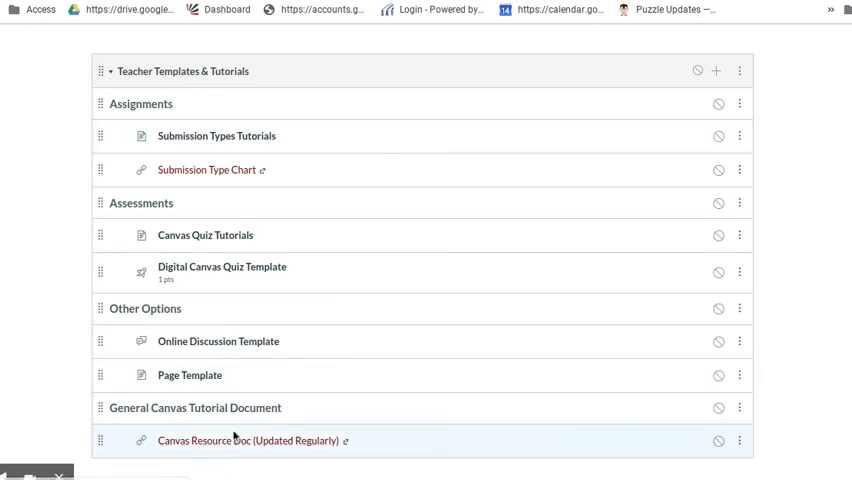
{"action": "mouse_move", "coordinate": [234, 441]}
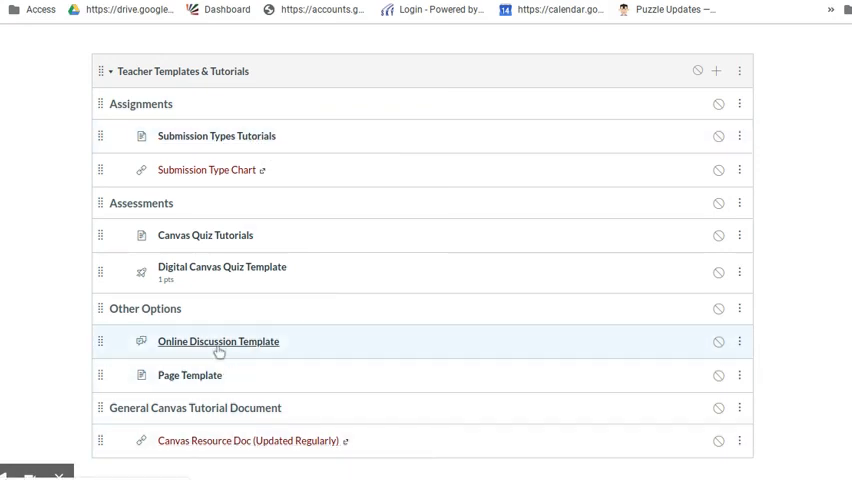
{"action": "mouse_move", "coordinate": [189, 375]}
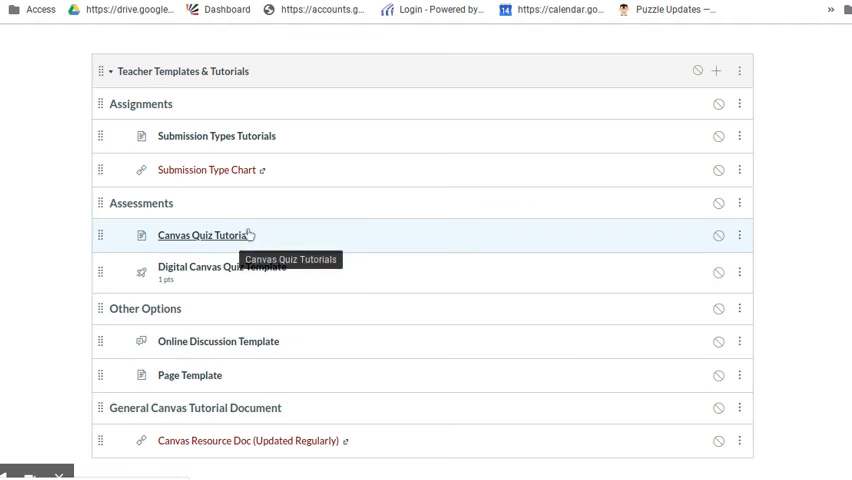
{"action": "mouse_move", "coordinate": [198, 250]}
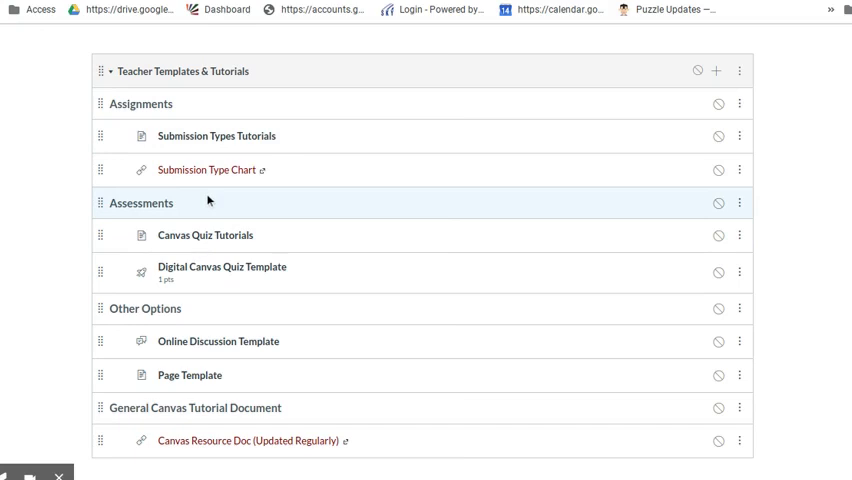
{"action": "mouse_move", "coordinate": [207, 199]}
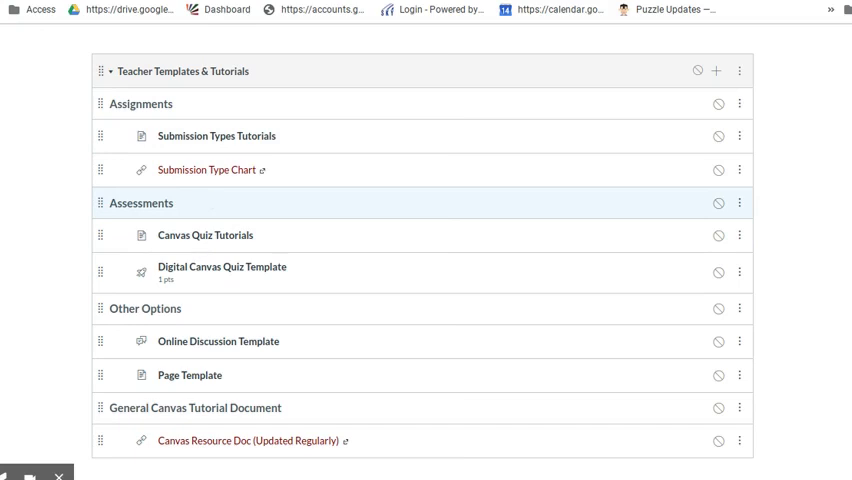